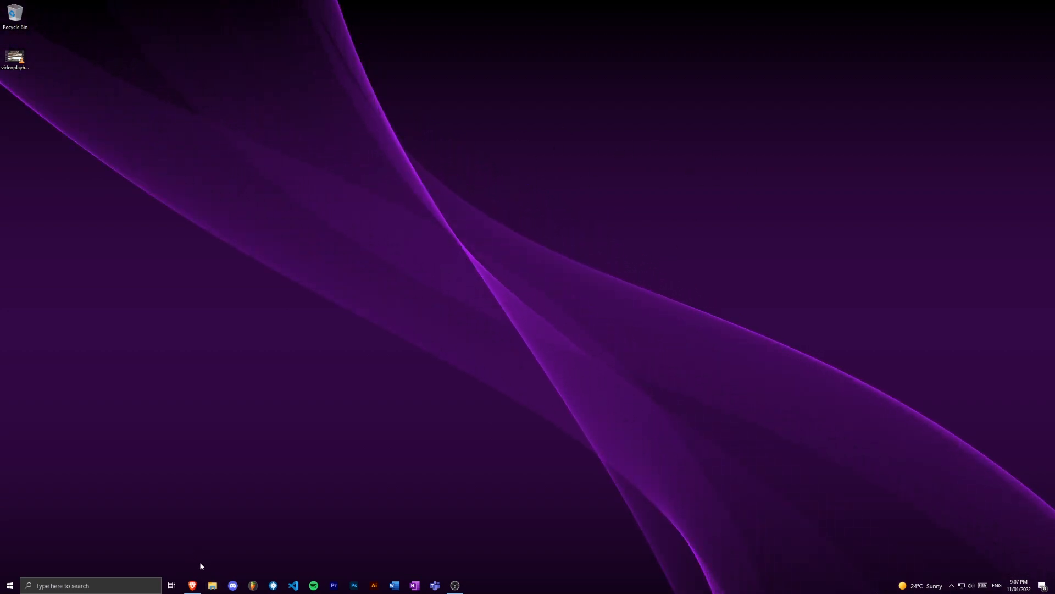
# Step: Bring up the browser showing the Liza-Developer/mcsn GitHub repository
pyautogui.click(191, 585)
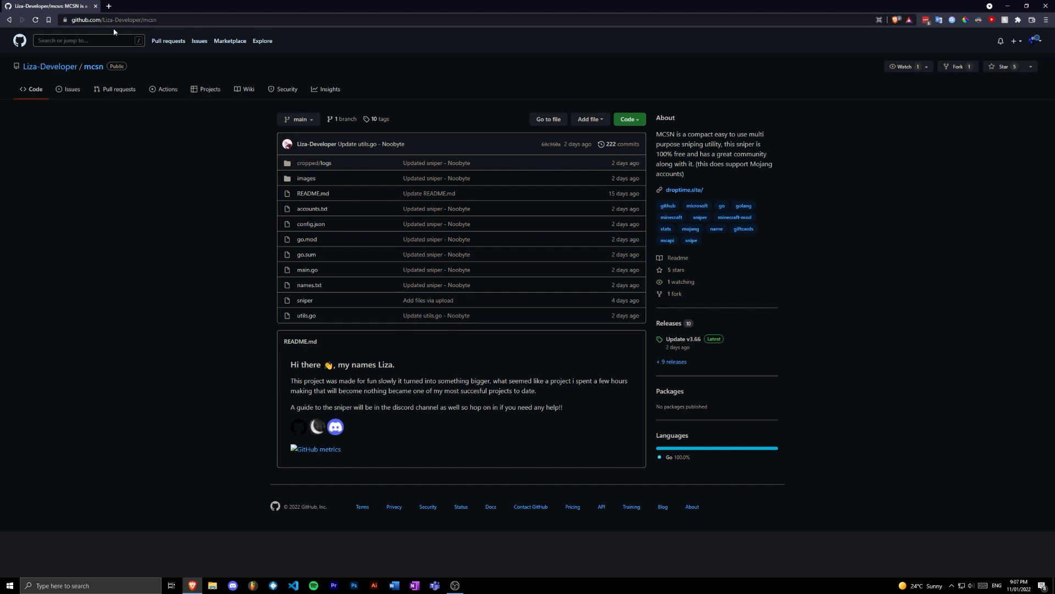
pyautogui.moveTo(658, 346)
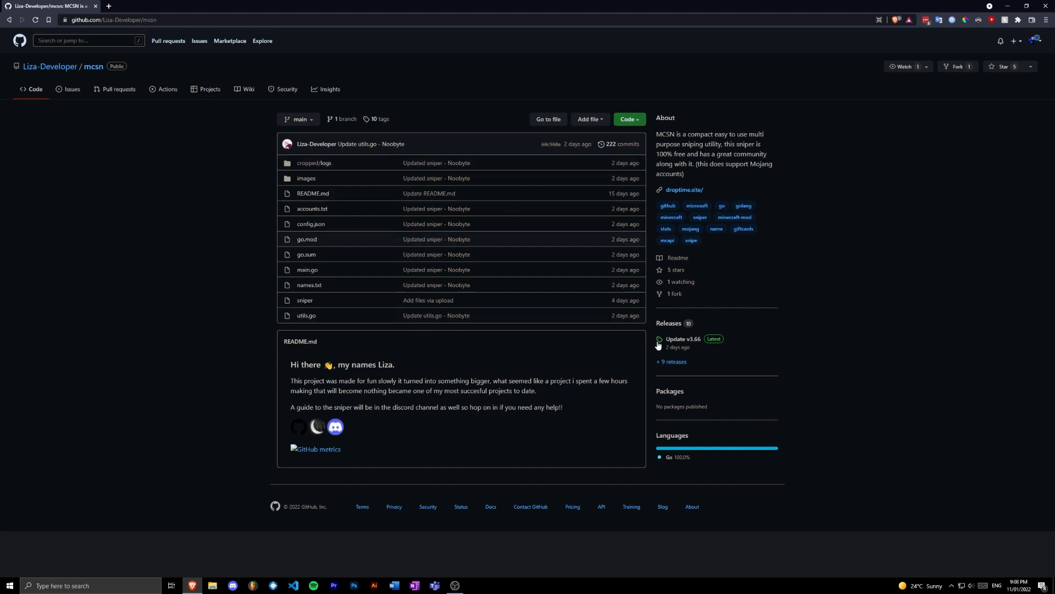
# Step: Go to the Update v3.66 release page with its Linux, Mac and Windows assets
pyautogui.click(682, 339)
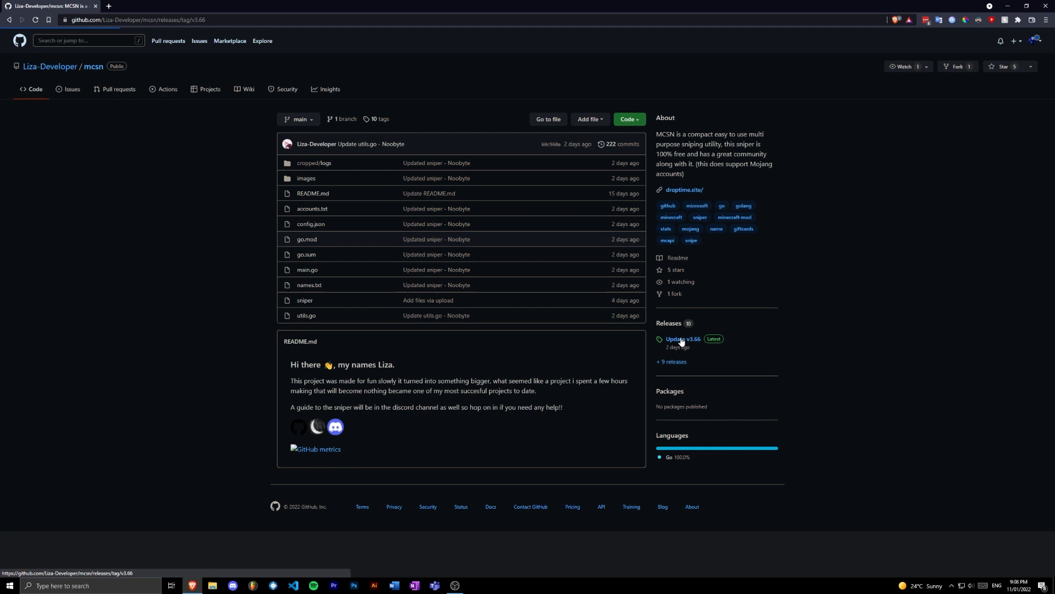
pyautogui.click(682, 338)
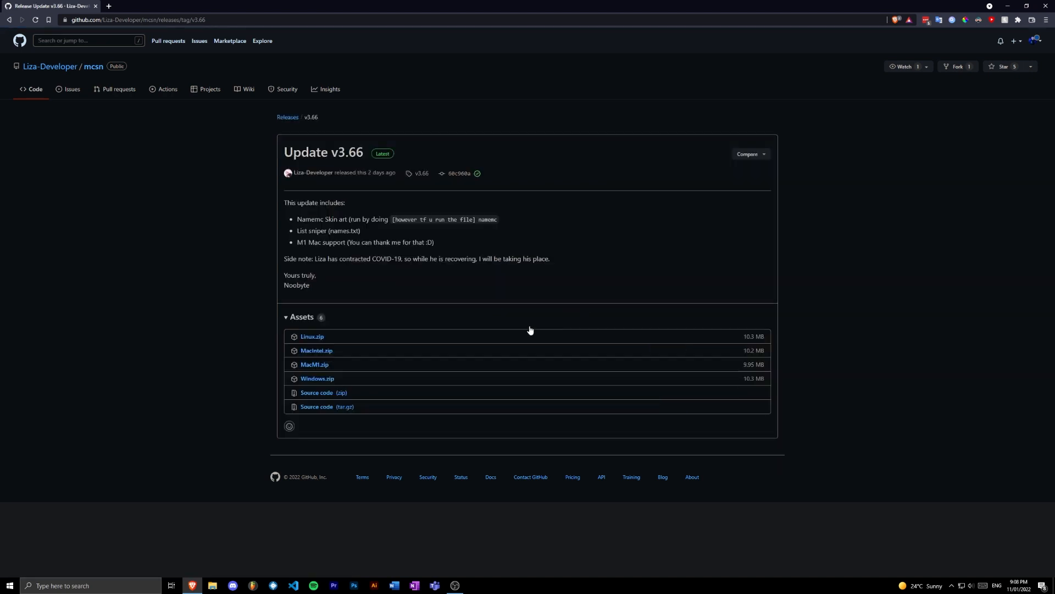
pyautogui.moveTo(357, 374)
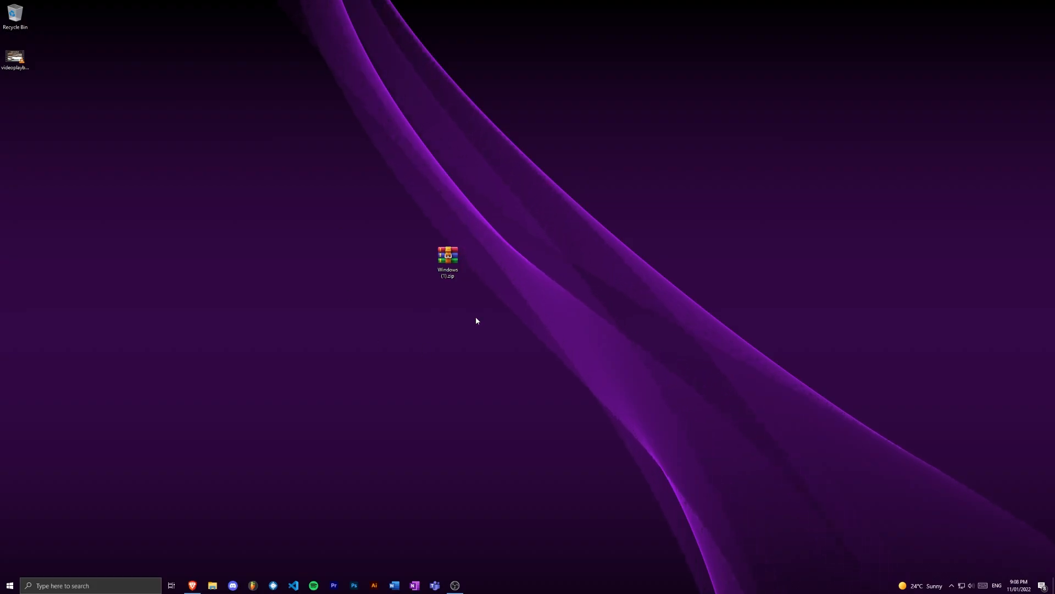
# Step: Extract the downloaded zip into a Windows (1) folder and view its mcsn.exe, configs and names.txt
pyautogui.click(447, 262)
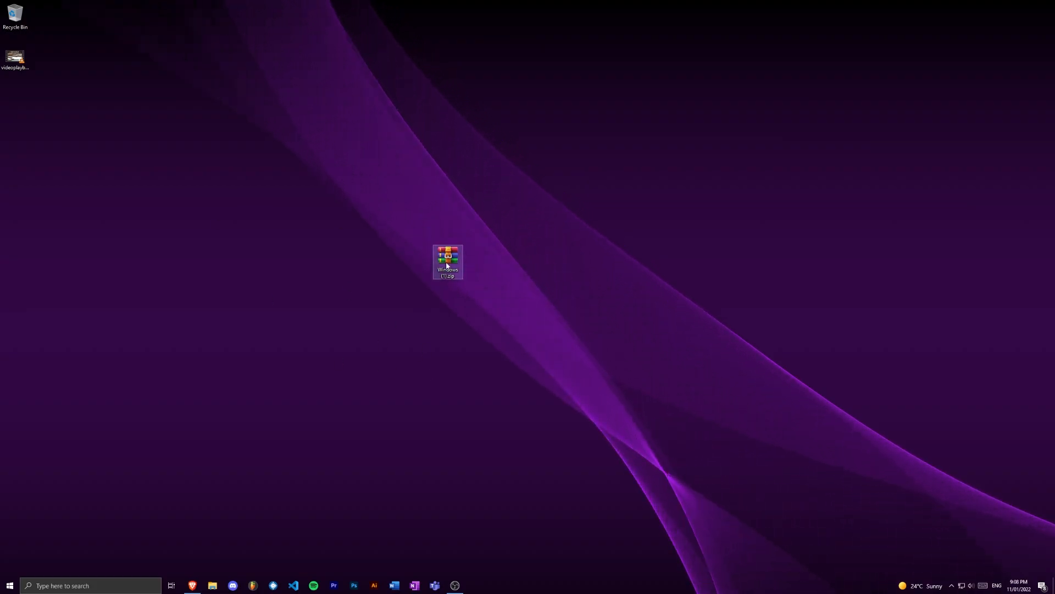
pyautogui.rightClick(448, 261)
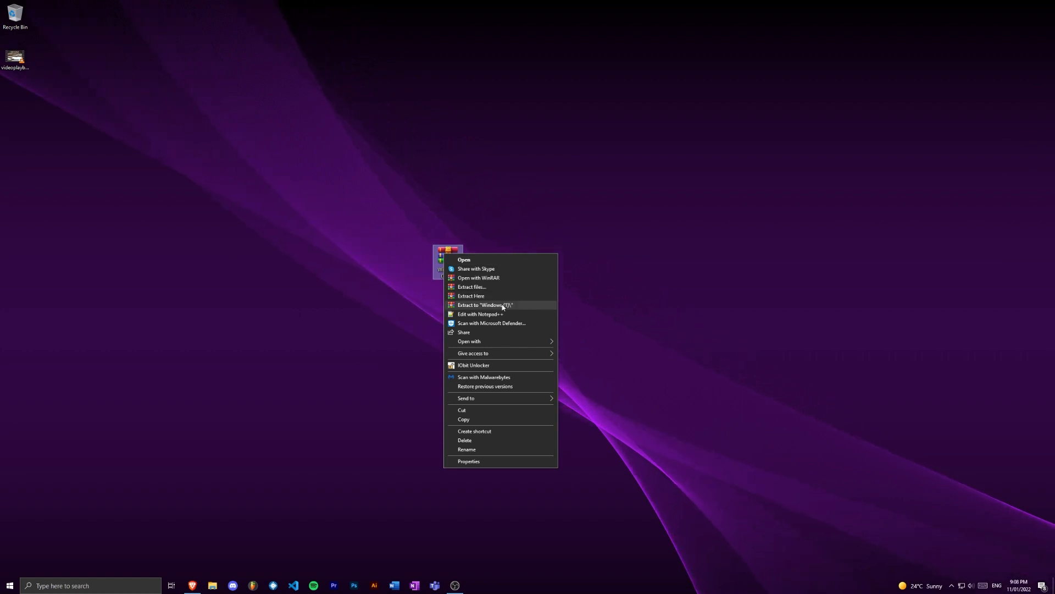
pyautogui.click(485, 305)
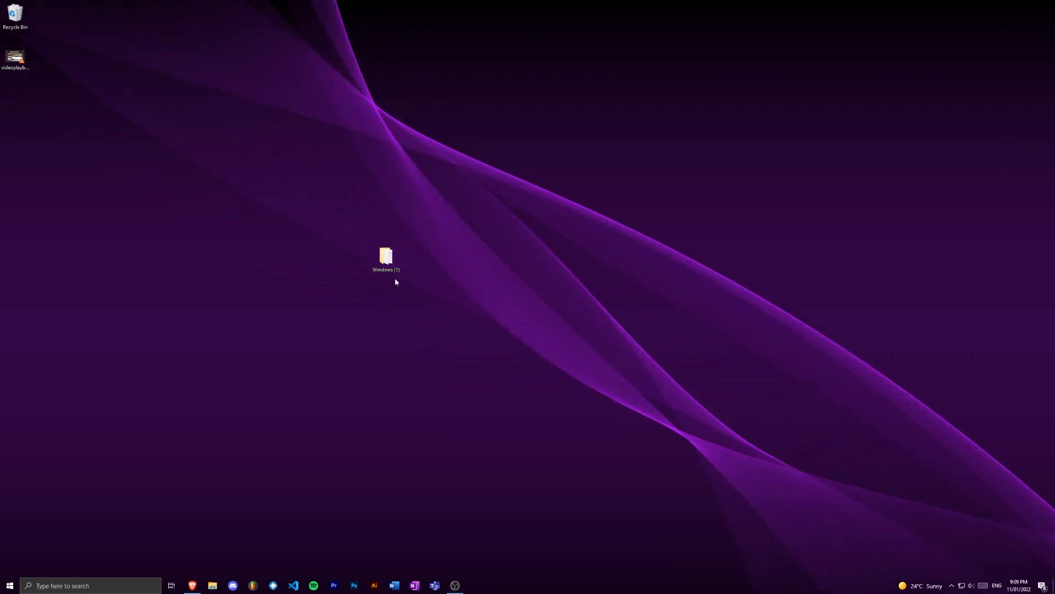
pyautogui.doubleClick(385, 257)
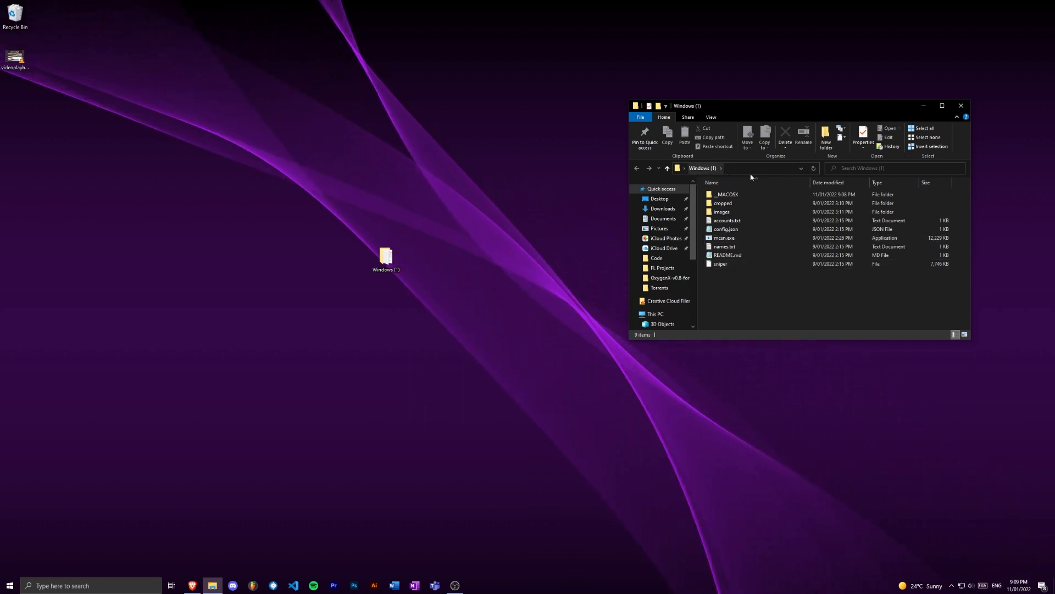
# Step: Launch cmd from the Explorer address bar inside the Windows (1) folder
pyautogui.click(740, 167)
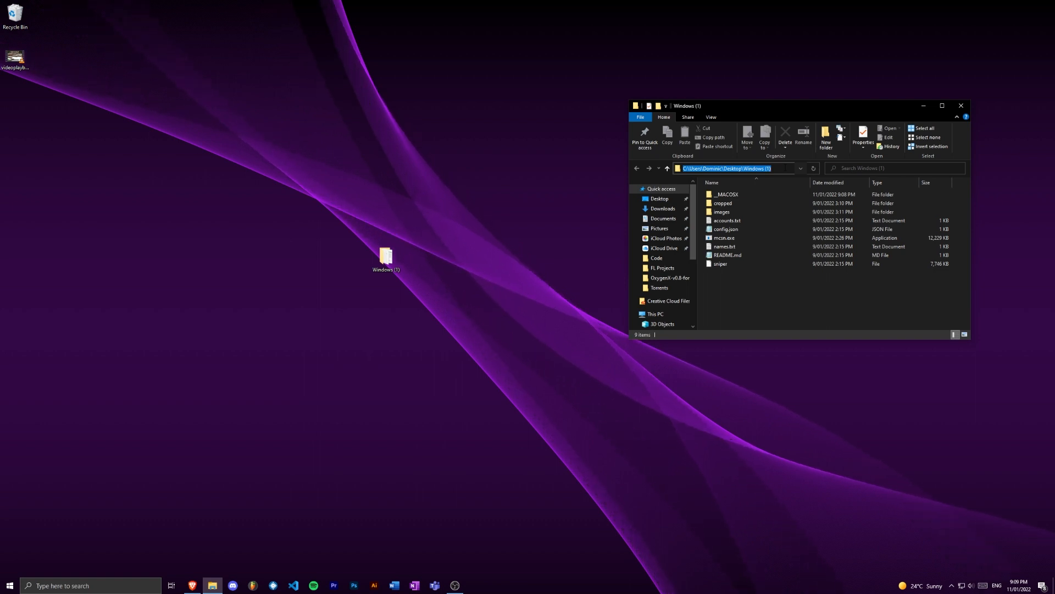
pyautogui.write('cmd')
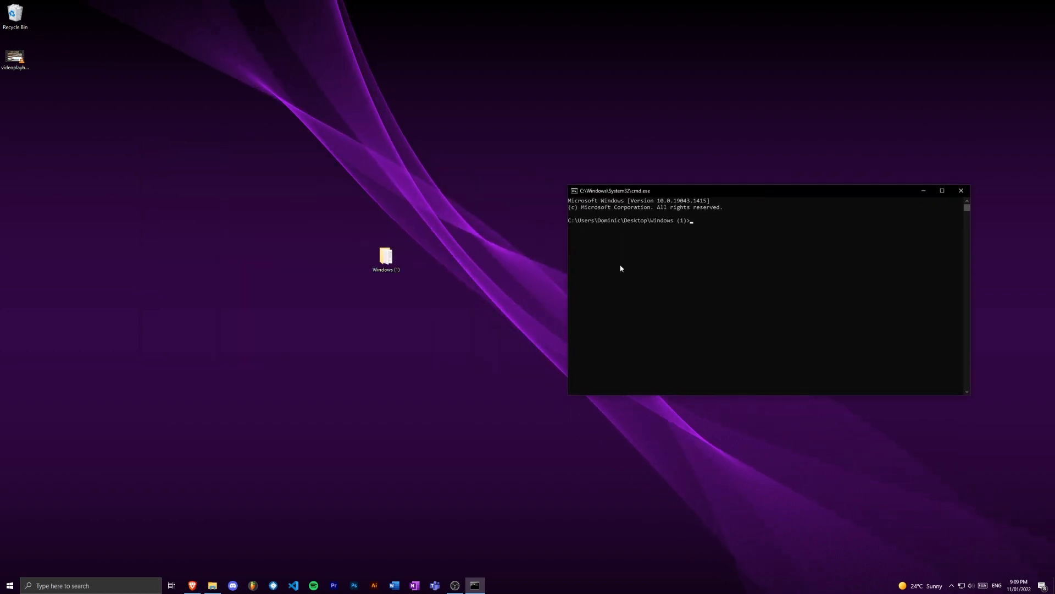
# Step: Run mcsn.exe, showing the DISMAL v3.66 banner and estimated delay of 1171
pyautogui.click(941, 190)
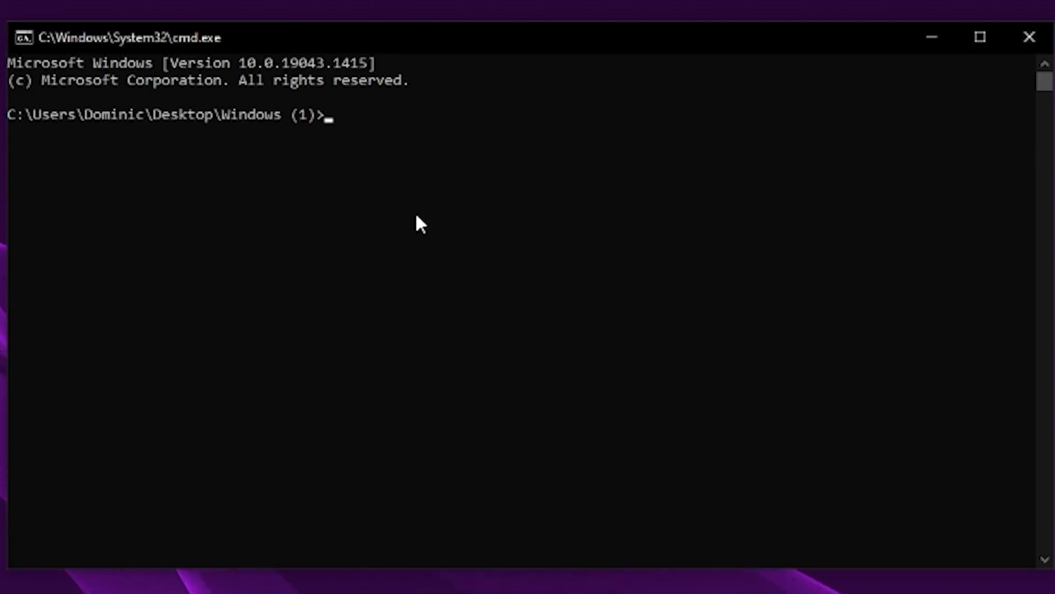
pyautogui.write('mcsn.e')
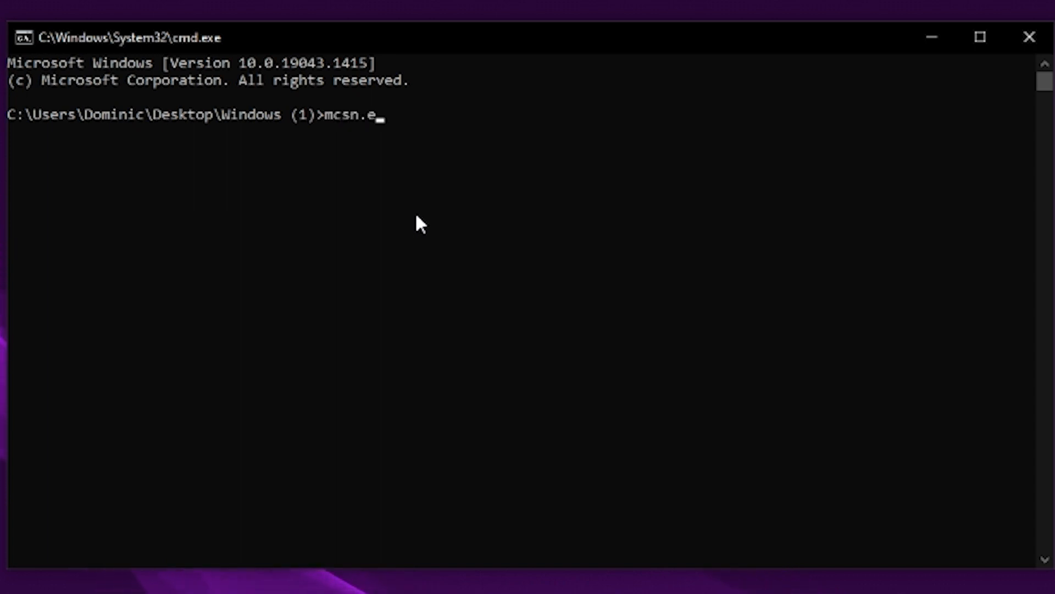
pyautogui.write('xe')
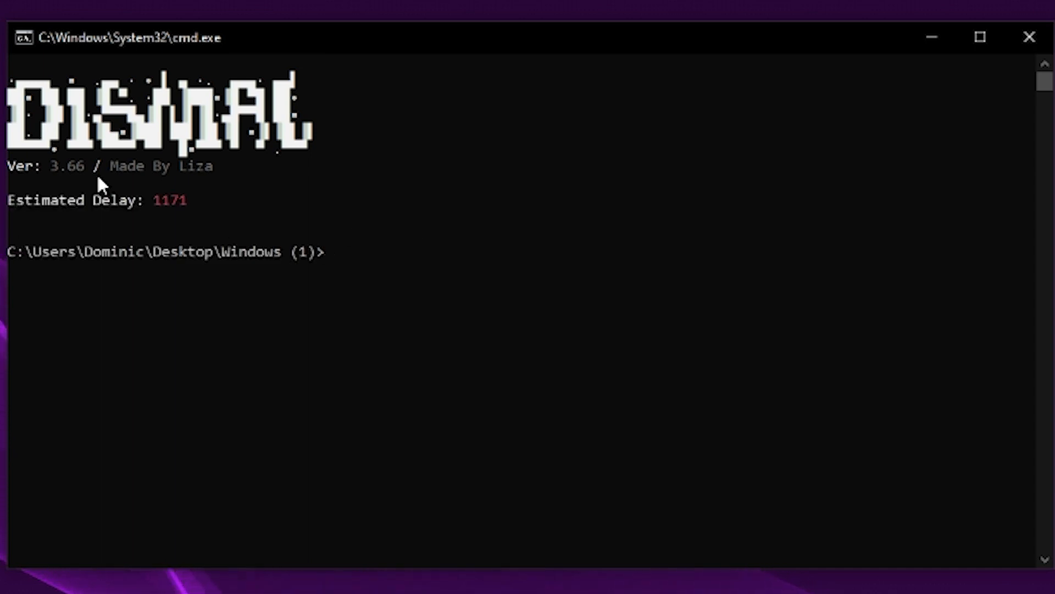
pyautogui.doubleClick(169, 200)
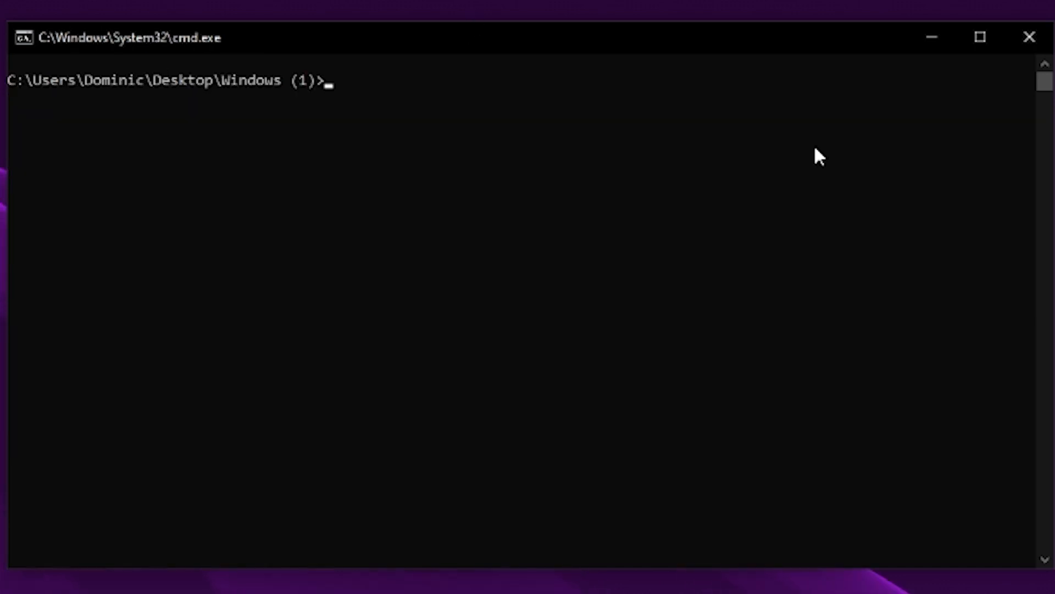
# Step: Run mcsn.exe again to print its usage, commands and global options help listing
pyautogui.write('mcsn.ex')
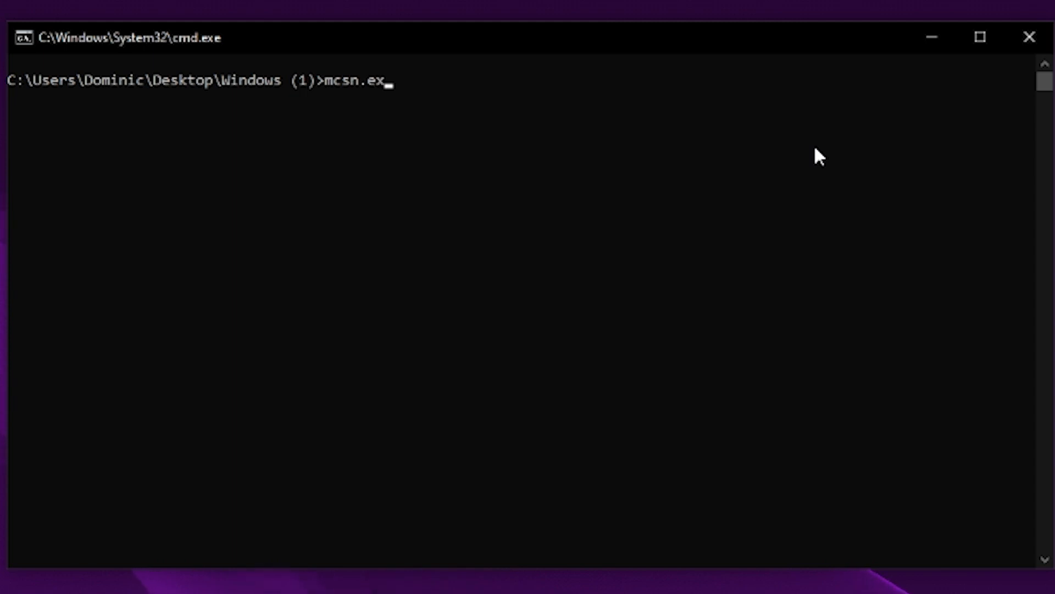
pyautogui.press('enter')
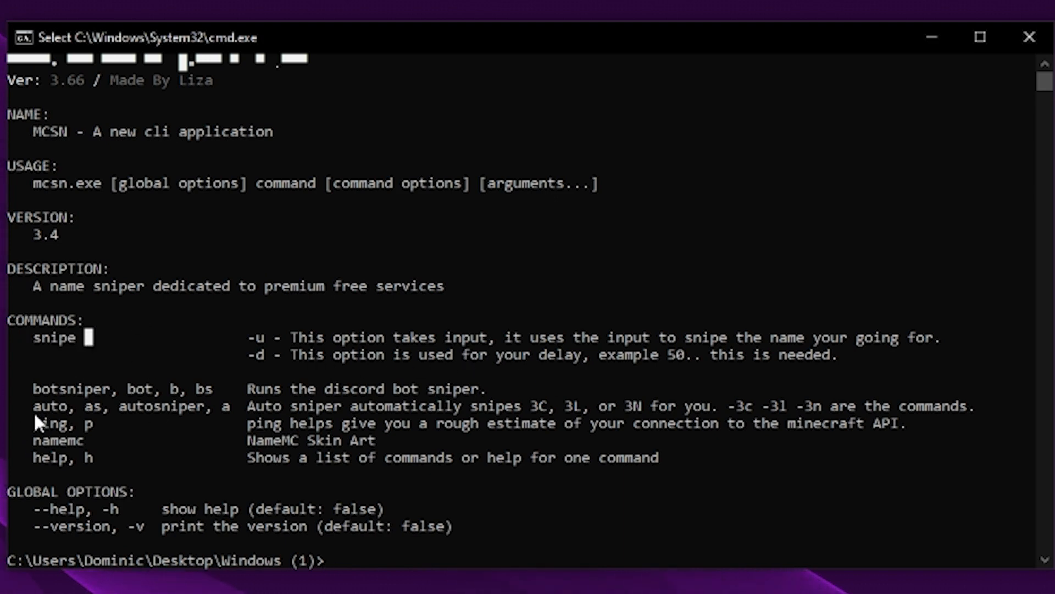
pyautogui.moveTo(539, 425)
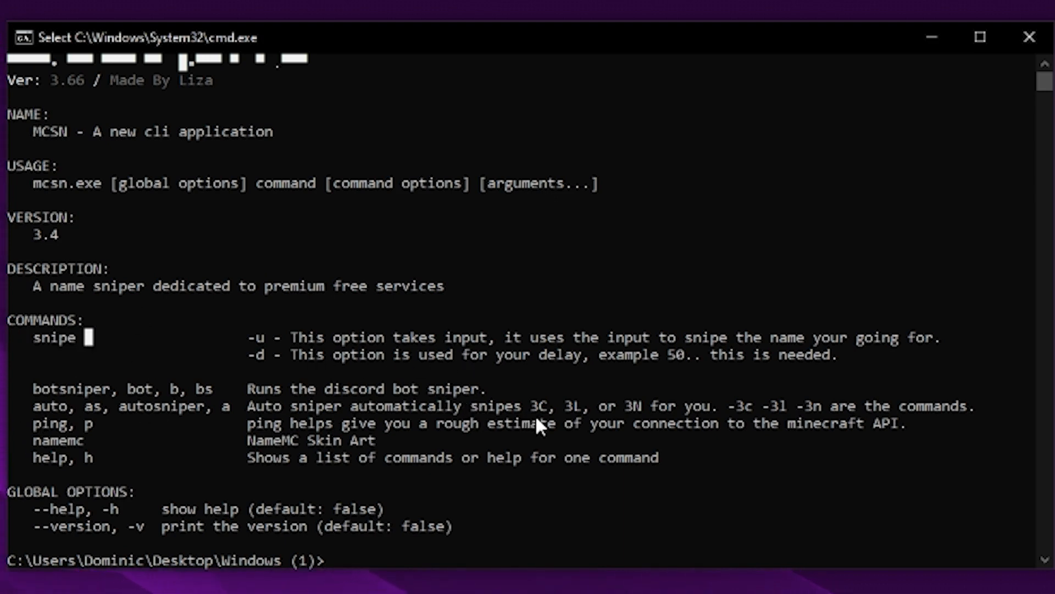
pyautogui.moveTo(640, 416)
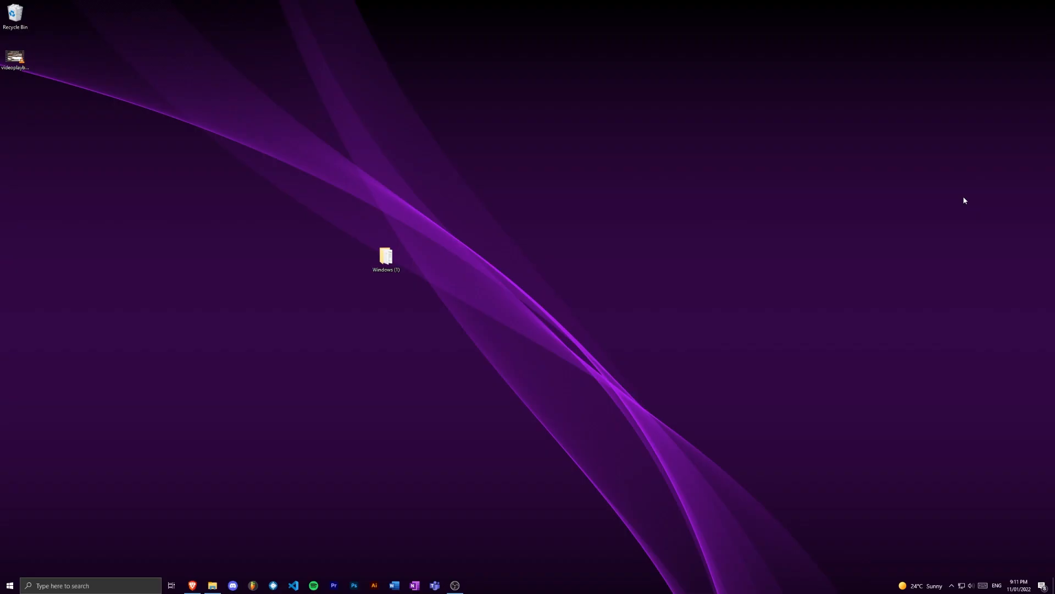
pyautogui.moveTo(715, 278)
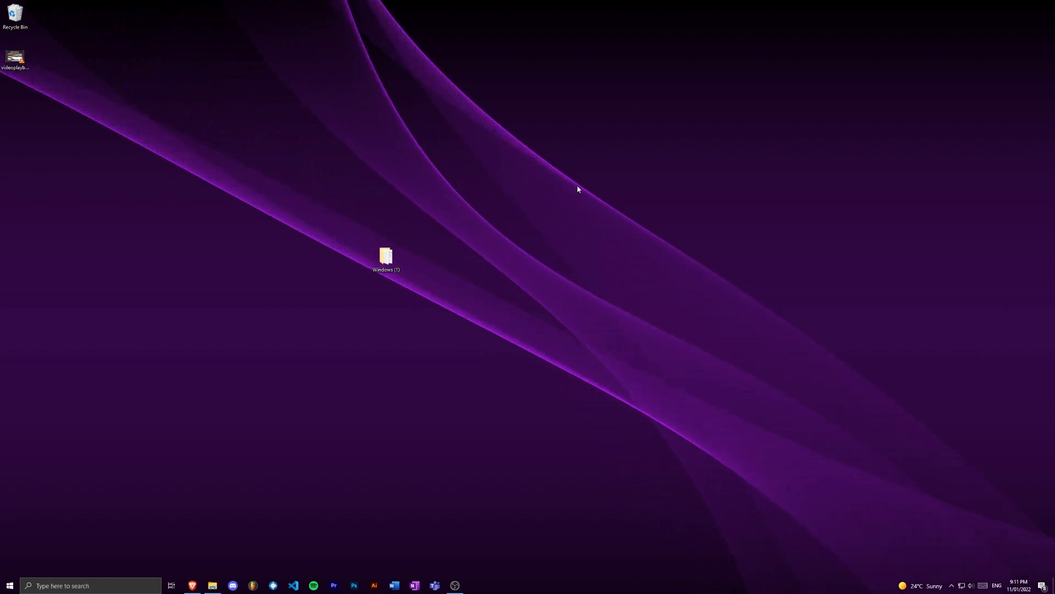
pyautogui.moveTo(627, 328)
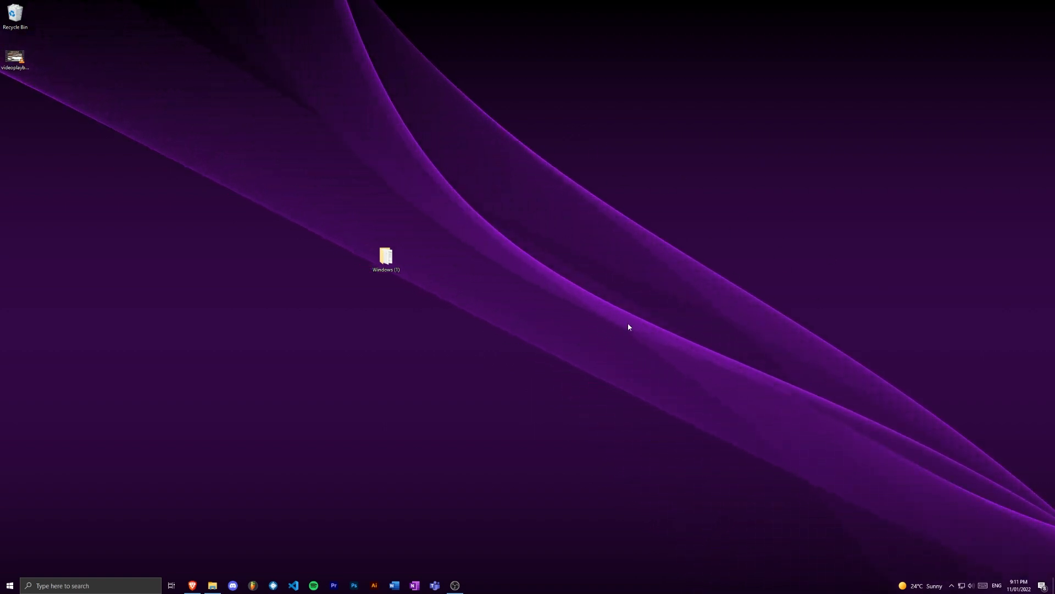
pyautogui.moveTo(712, 238)
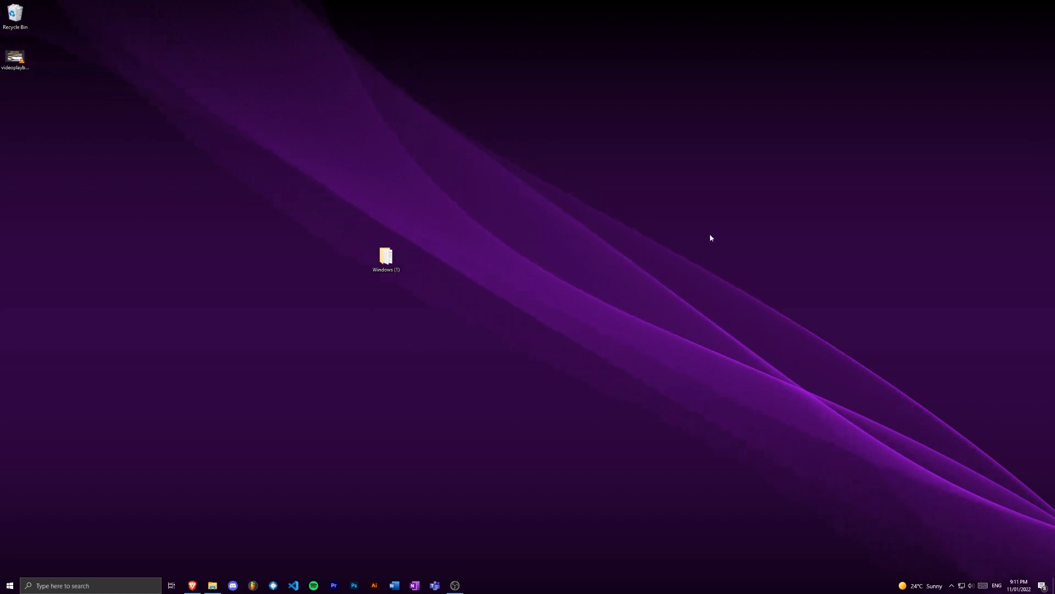